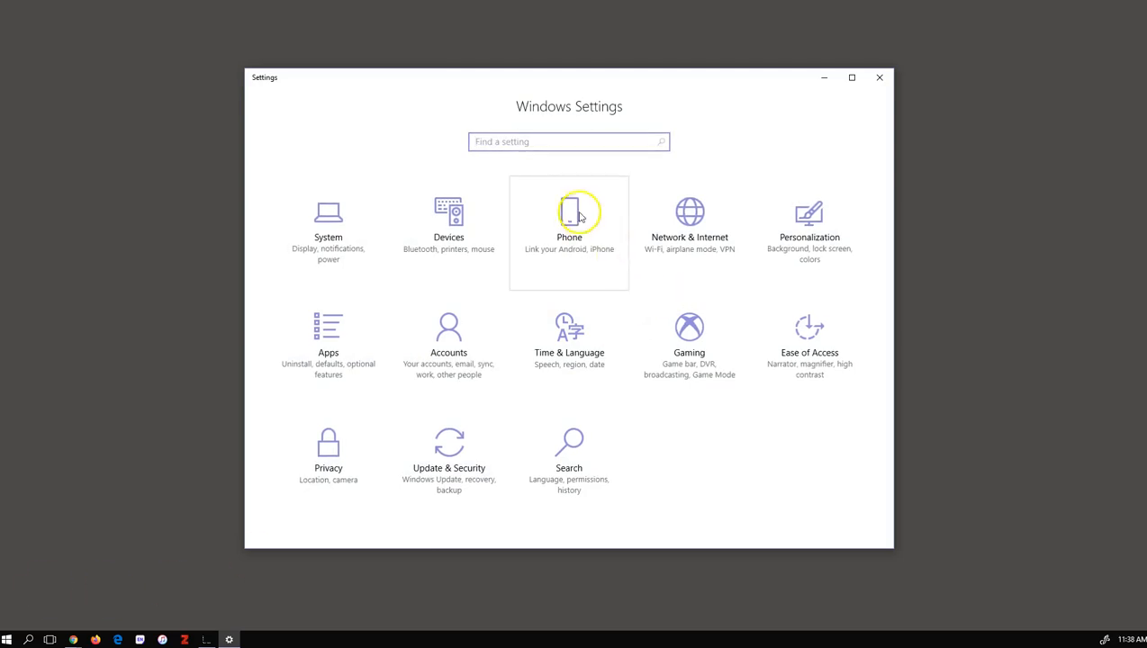
# Search Windows Settings for 'sound' to list sound-related suggestions.
pyautogui.write('so')
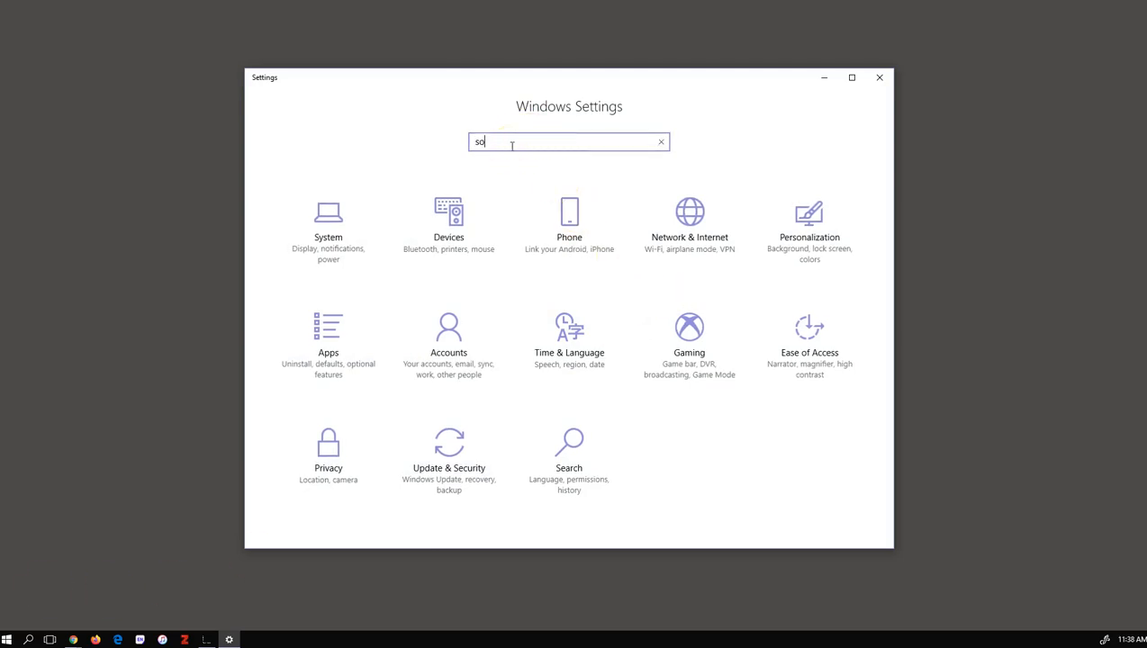
pyautogui.write('und')
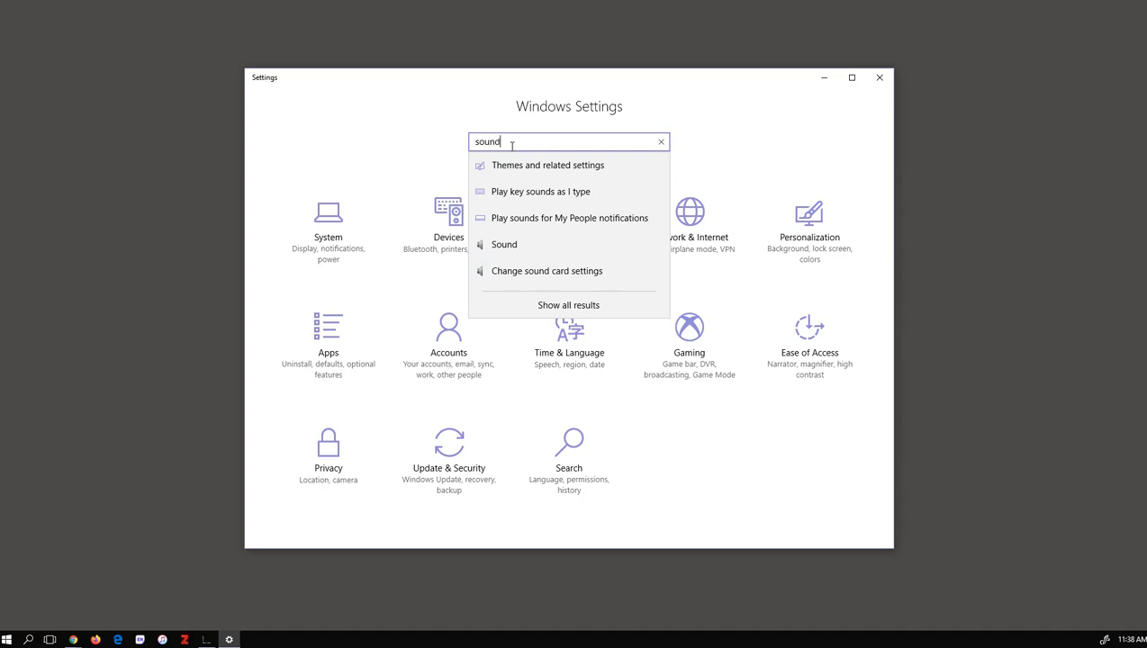
# Bring up the classic Sound dialog centred on screen, showing the Playback devices list.
pyautogui.click(661, 140)
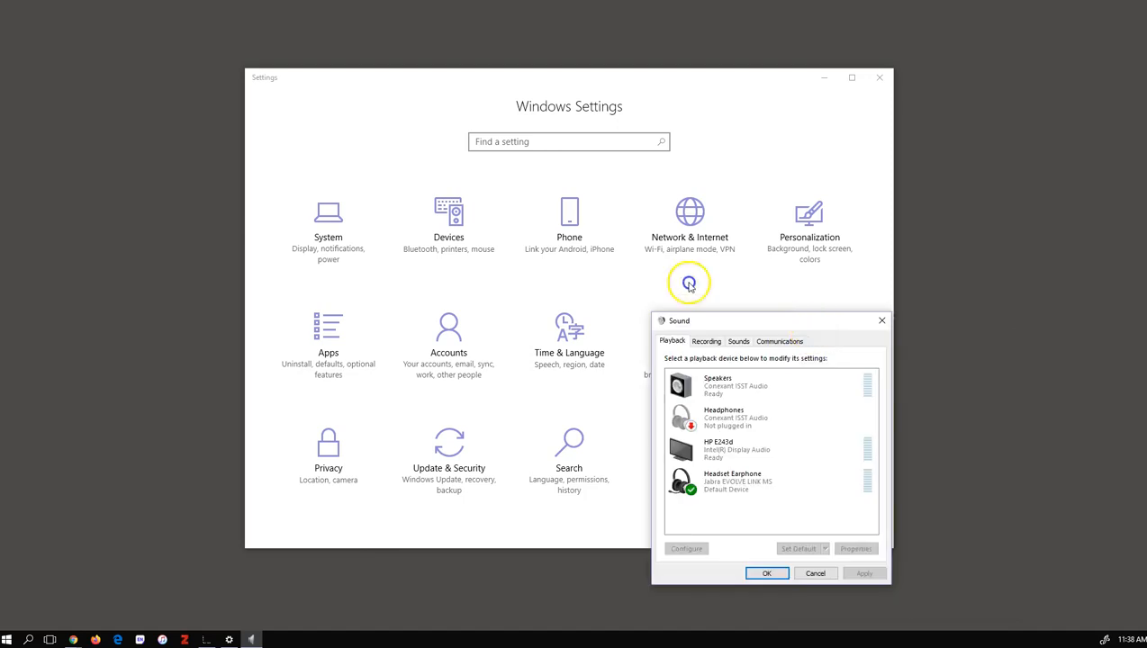
pyautogui.moveTo(770, 320); pyautogui.dragTo(598, 162)
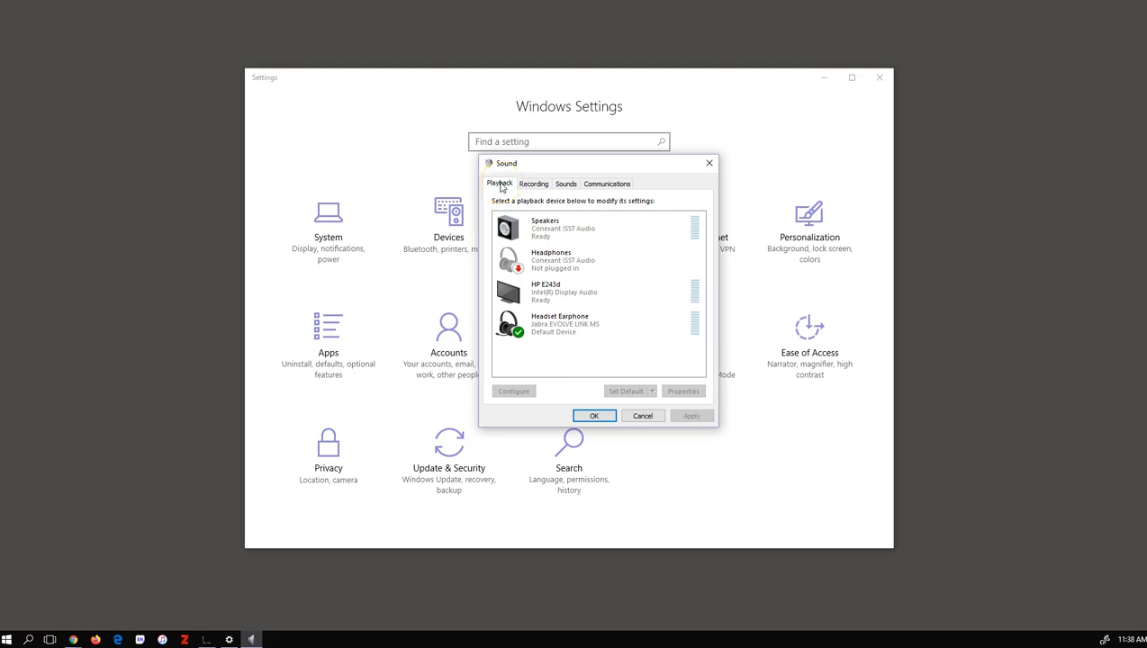
pyautogui.click(576, 225)
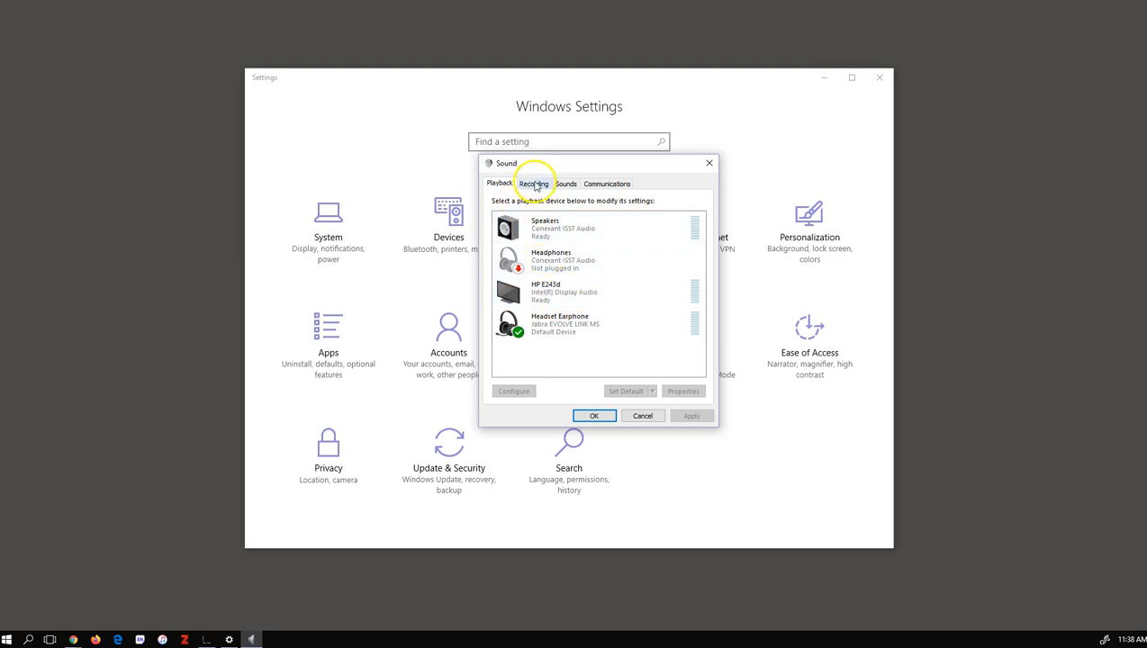
# Show the Recording devices list, where the headset microphone is default.
pyautogui.click(533, 183)
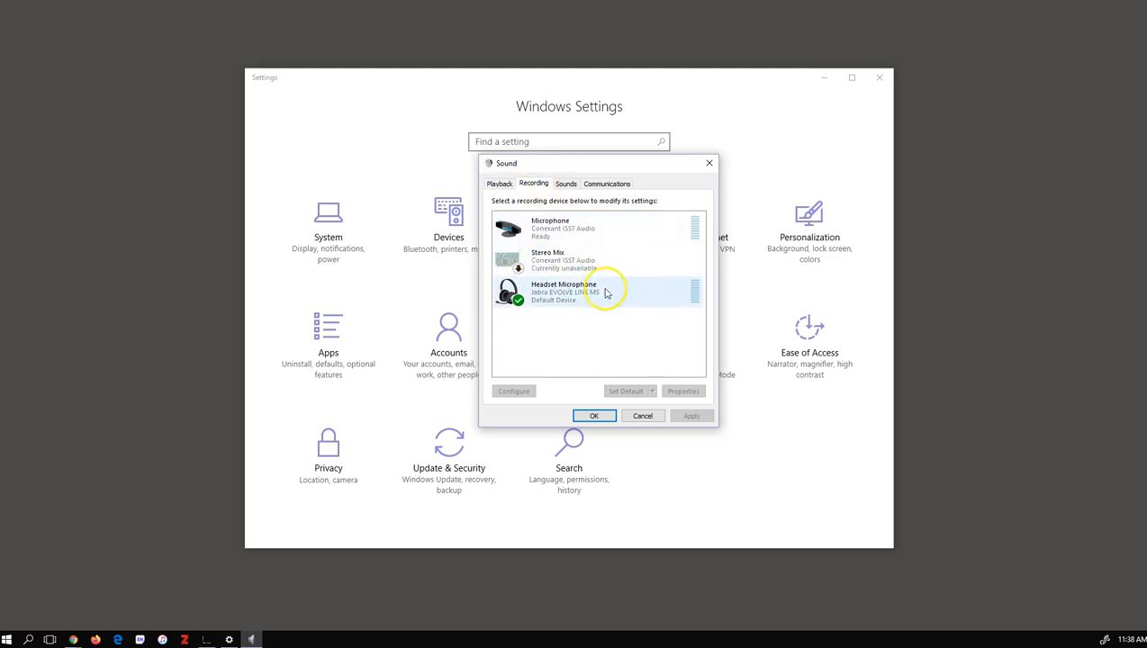
pyautogui.moveTo(603, 296)
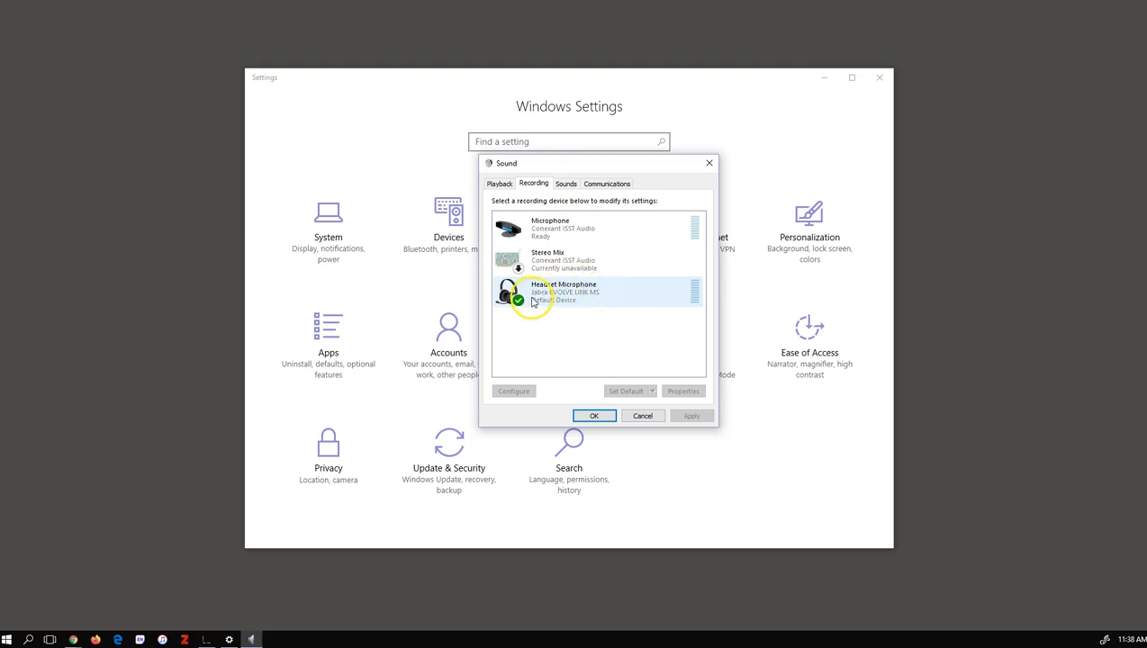
pyautogui.moveTo(694, 295)
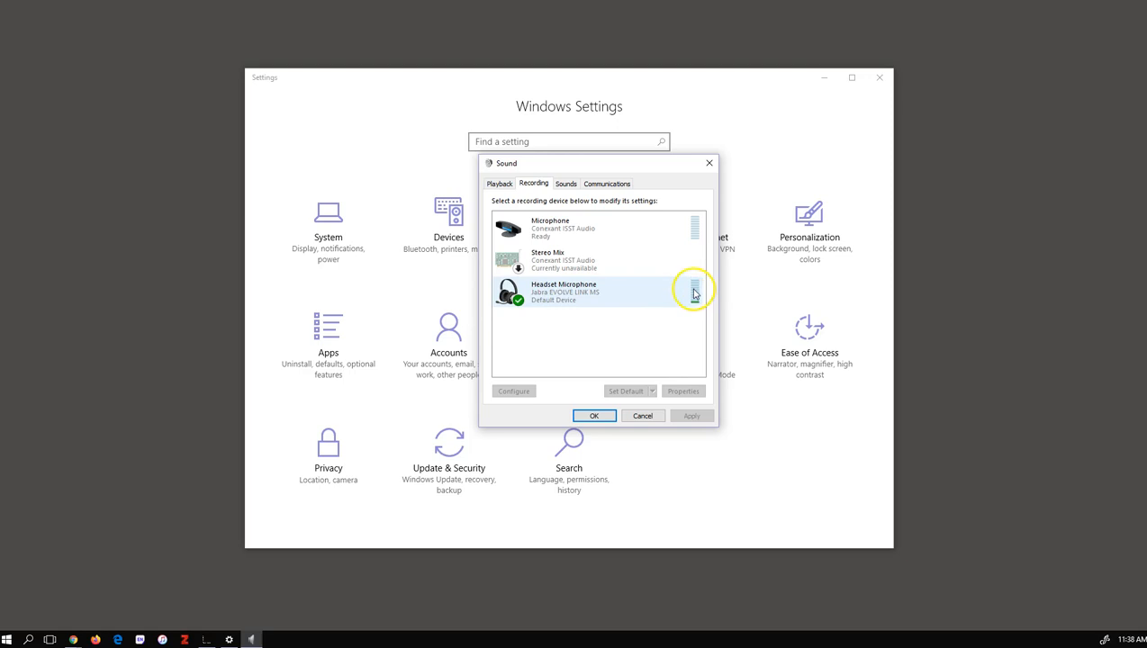
pyautogui.moveTo(693, 303)
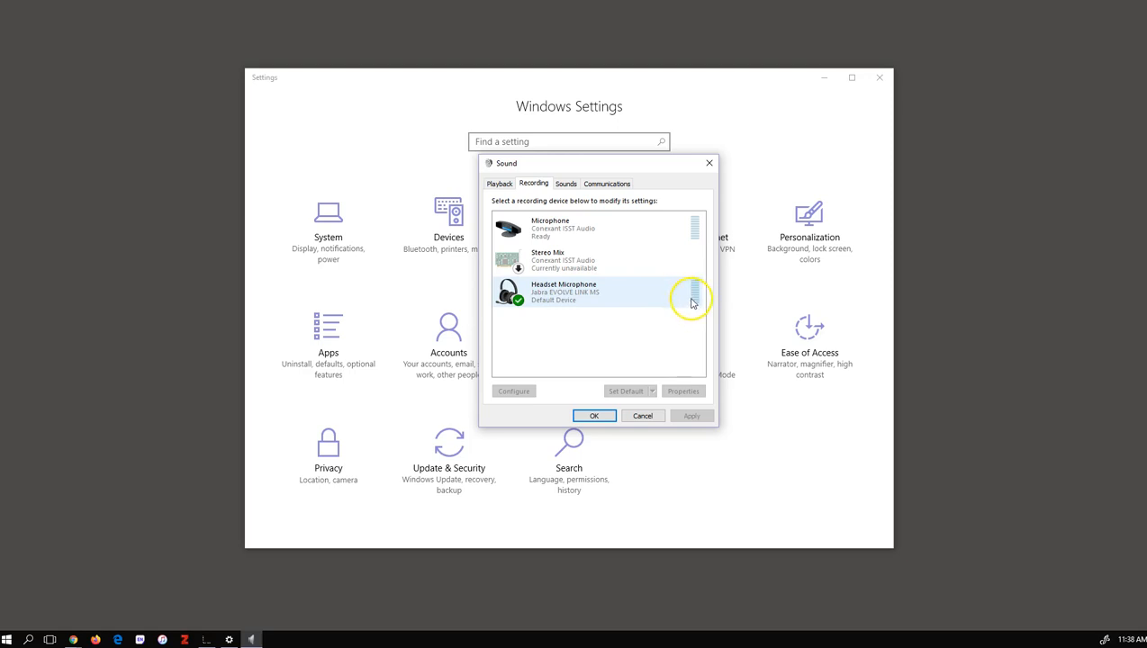
pyautogui.moveTo(567, 286)
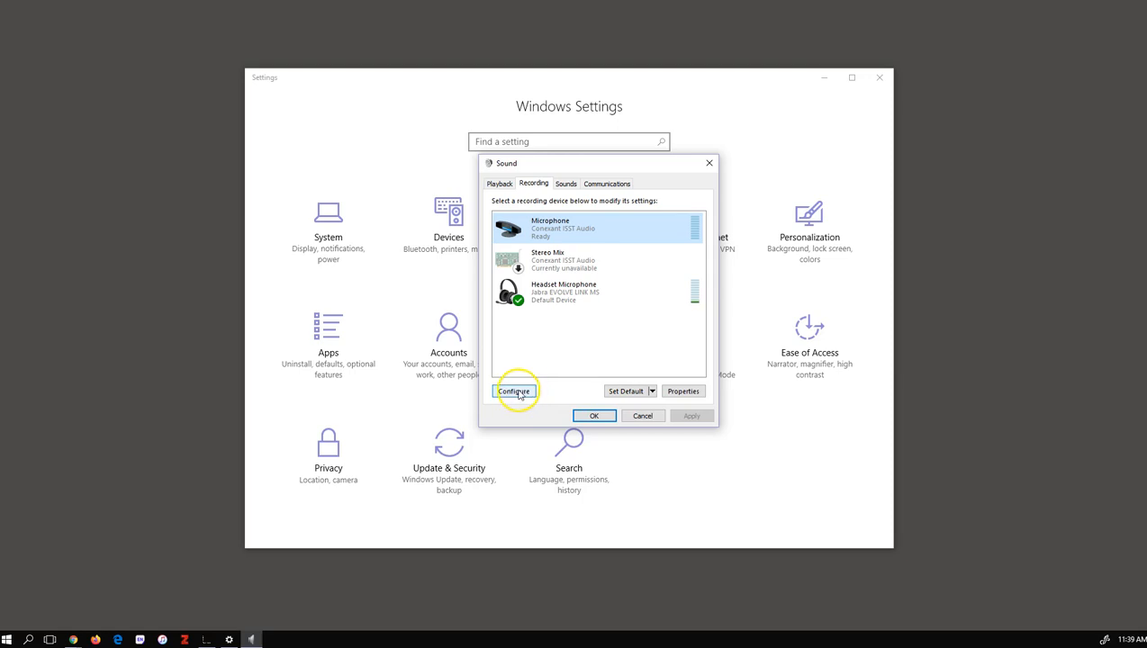
pyautogui.moveTo(627, 390)
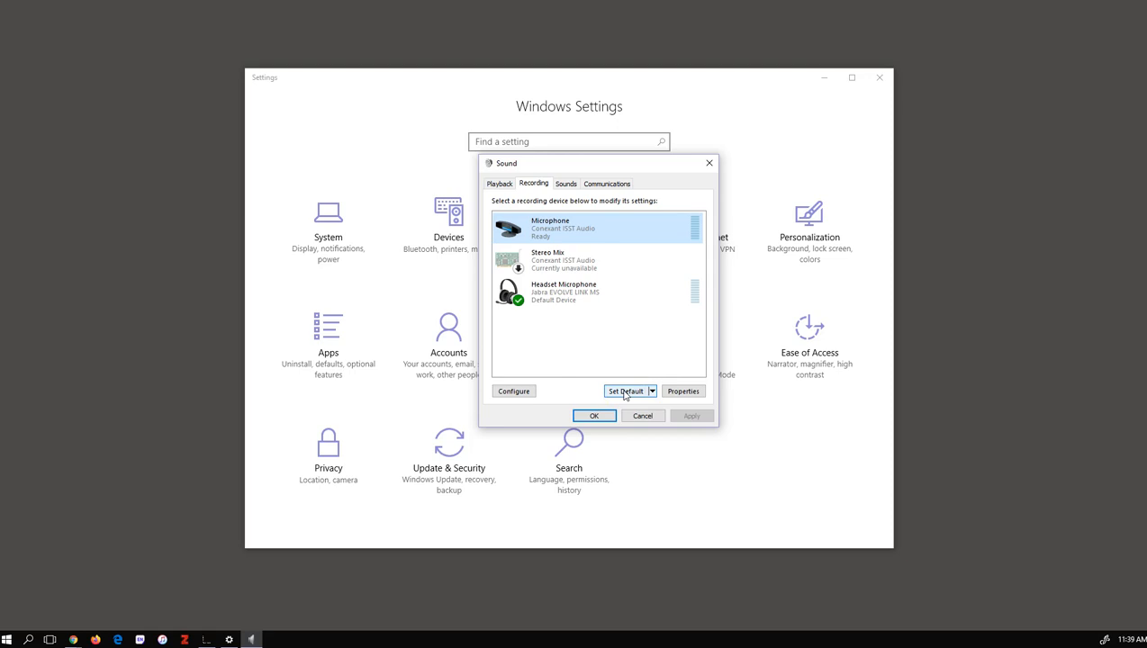
# Make Microphone the default recording device, then restore Headset Microphone as default.
pyautogui.click(624, 391)
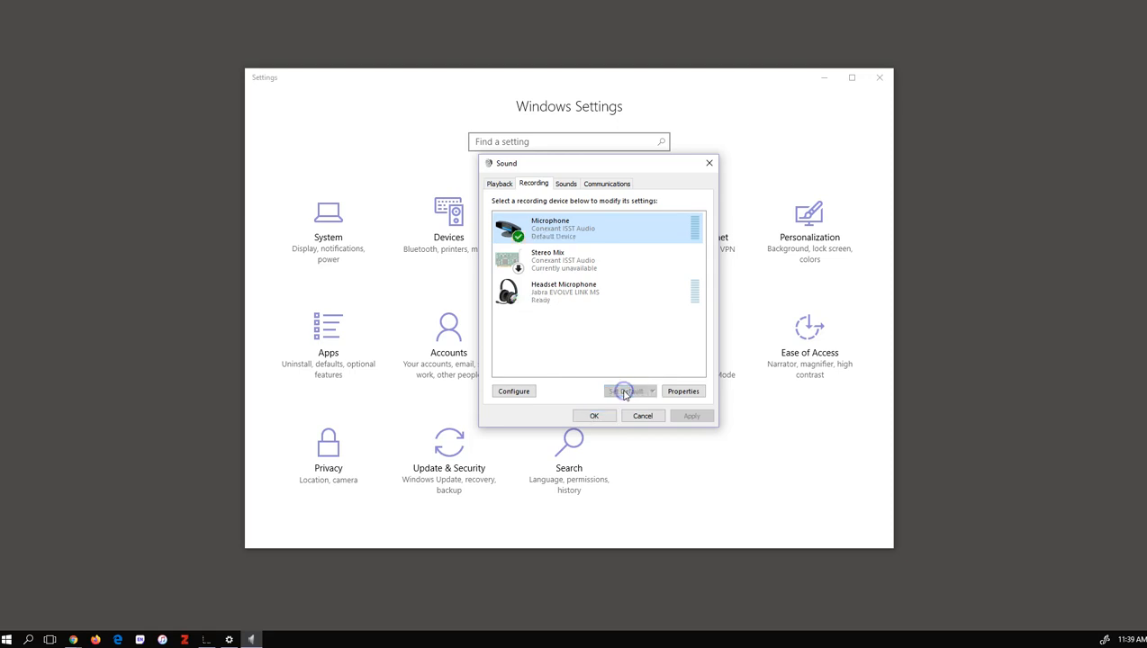
pyautogui.click(626, 391)
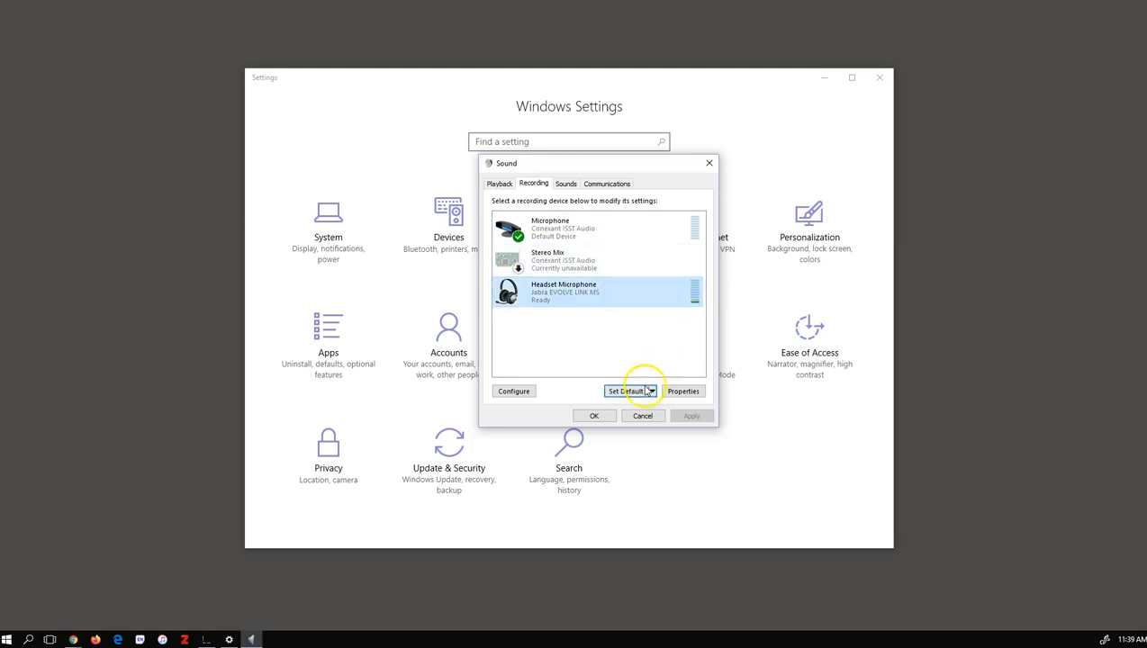
pyautogui.click(627, 390)
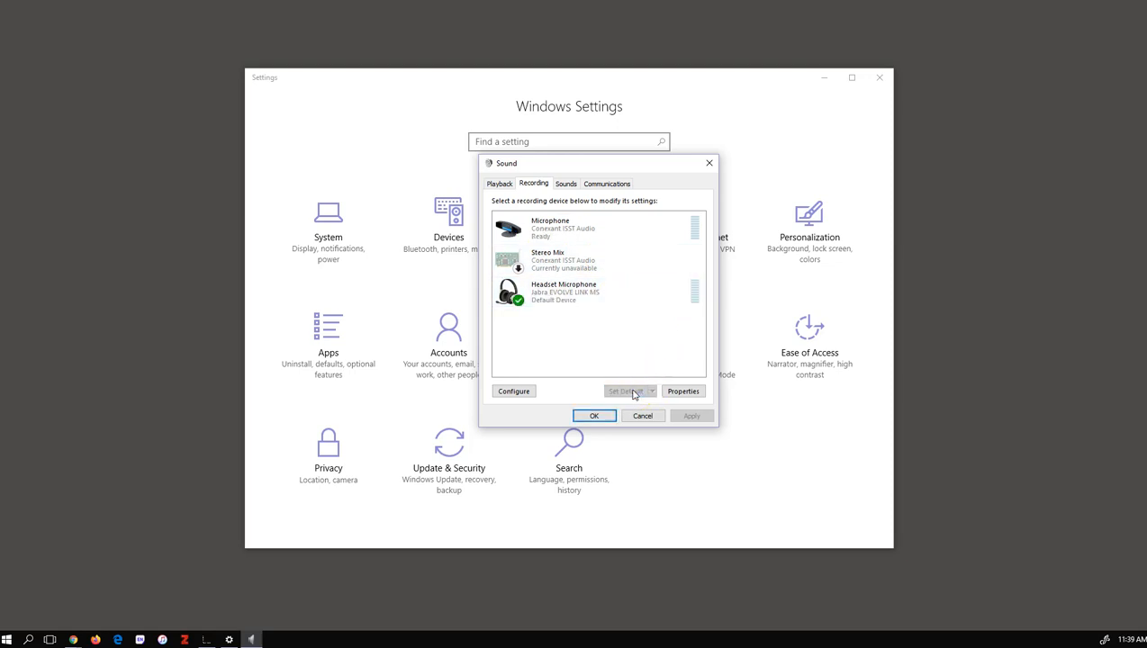
pyautogui.moveTo(524, 198)
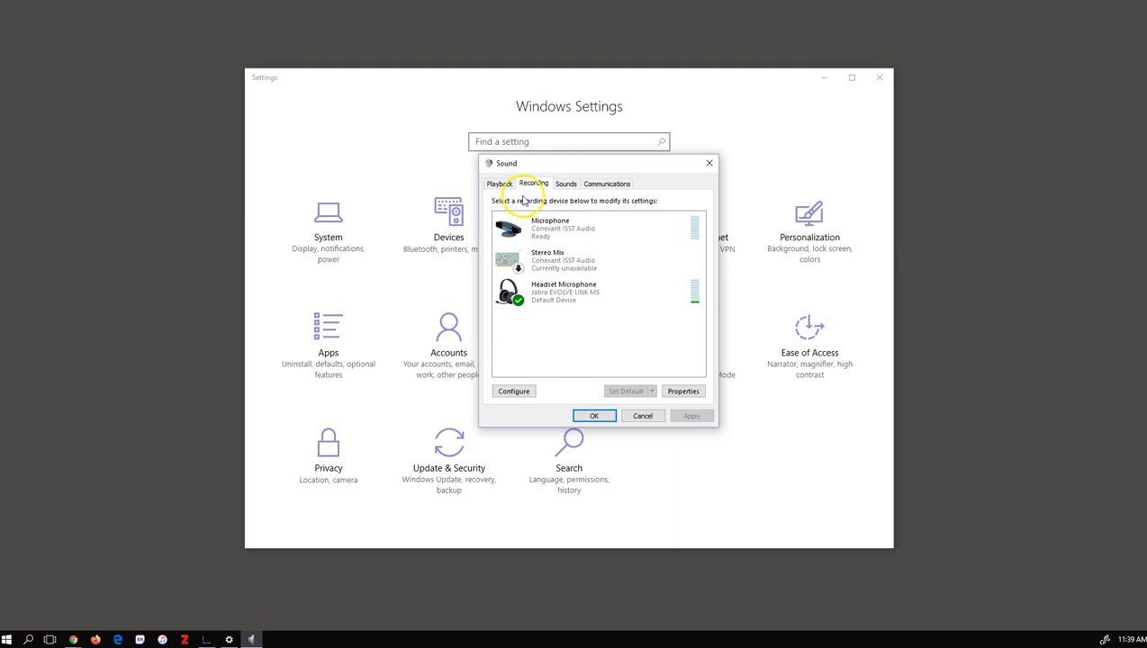
pyautogui.moveTo(524, 200)
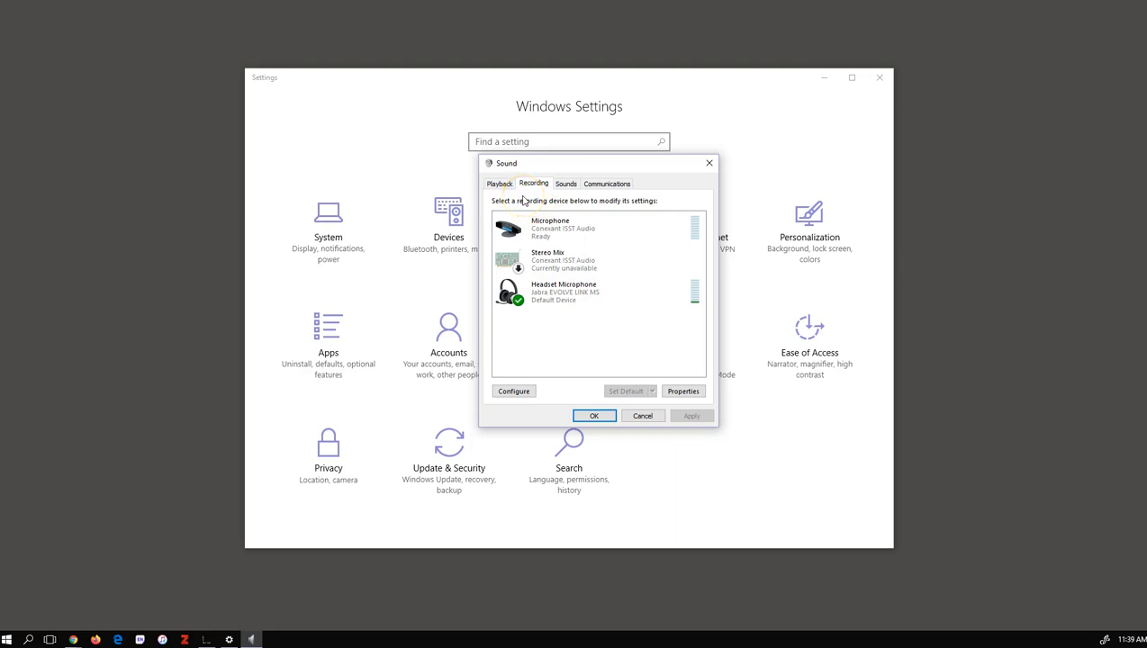